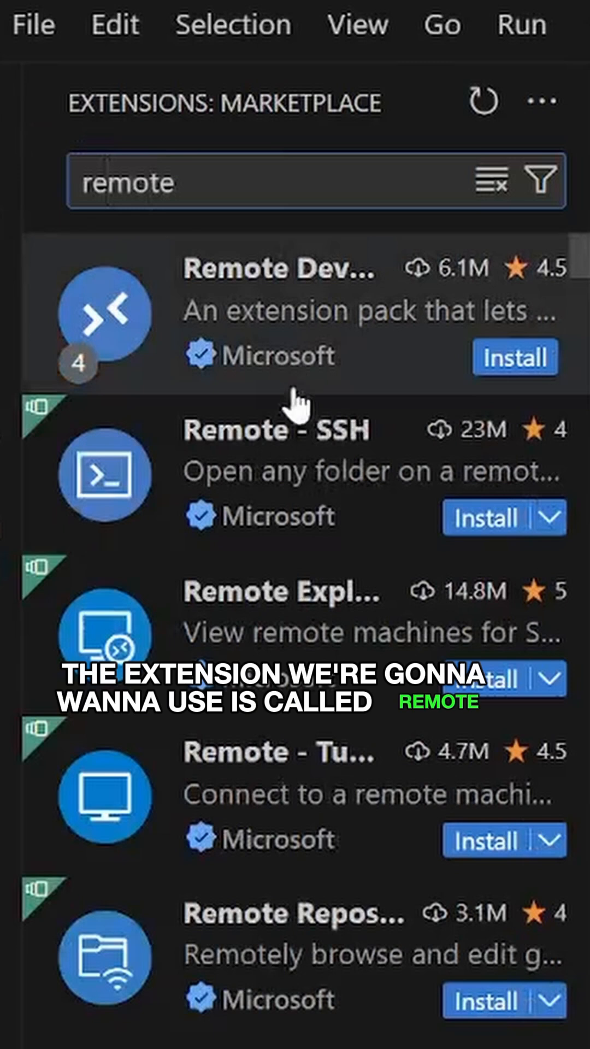
Install Microsoft's Remote - SSH extension from the 'remote' marketplace results.
left_click(486, 517)
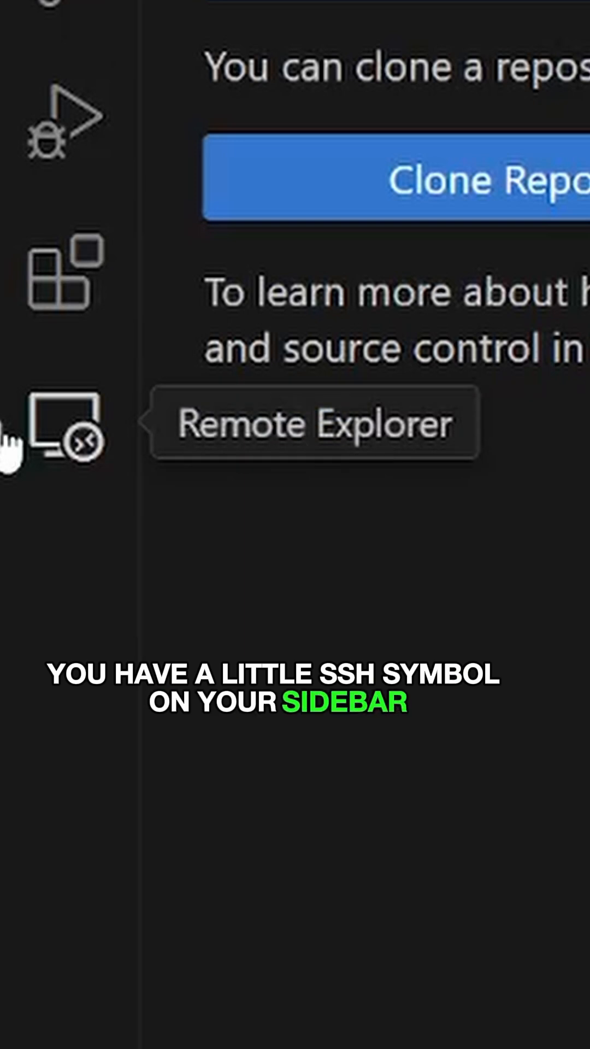
left_click(63, 422)
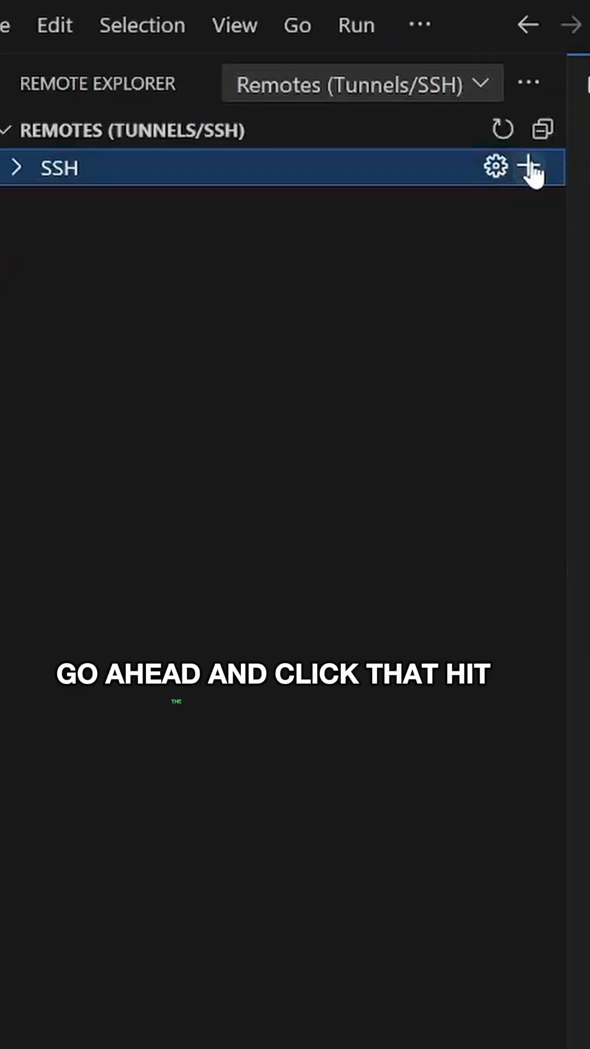
left_click(531, 167)
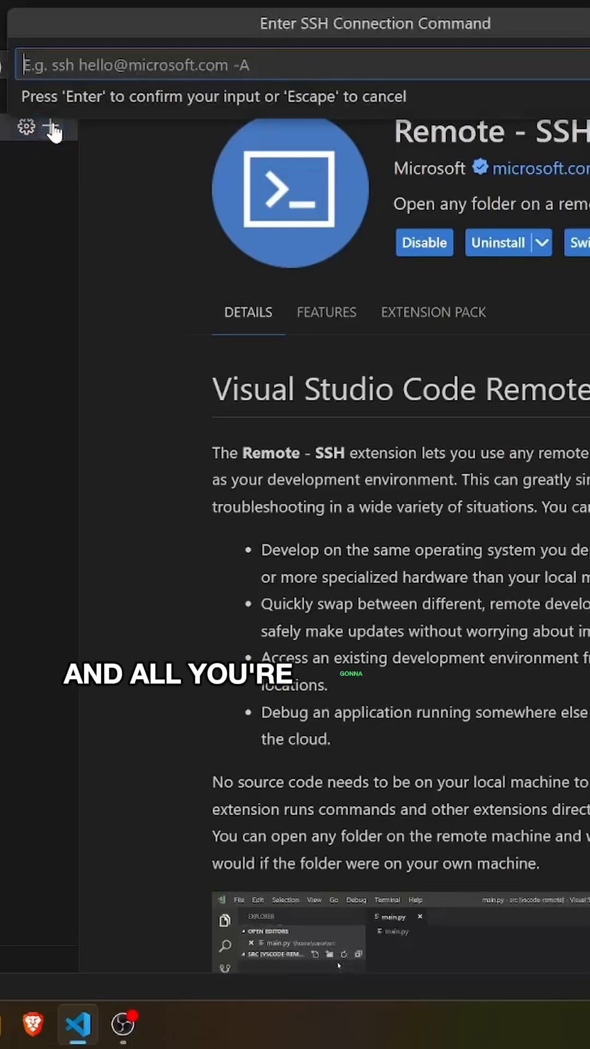
type("ssh j")
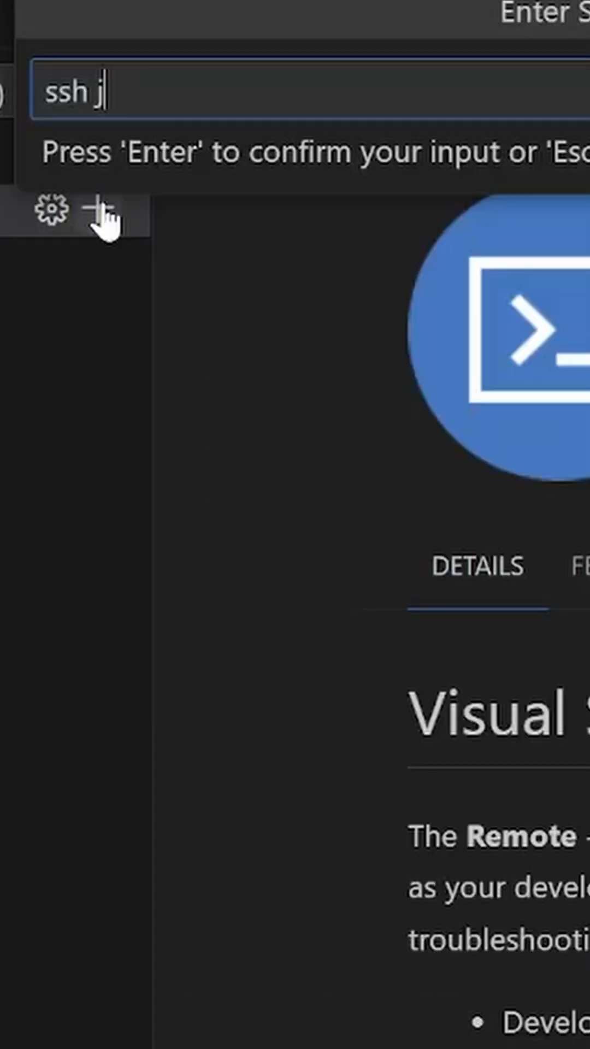
type("acob@192.168.1")
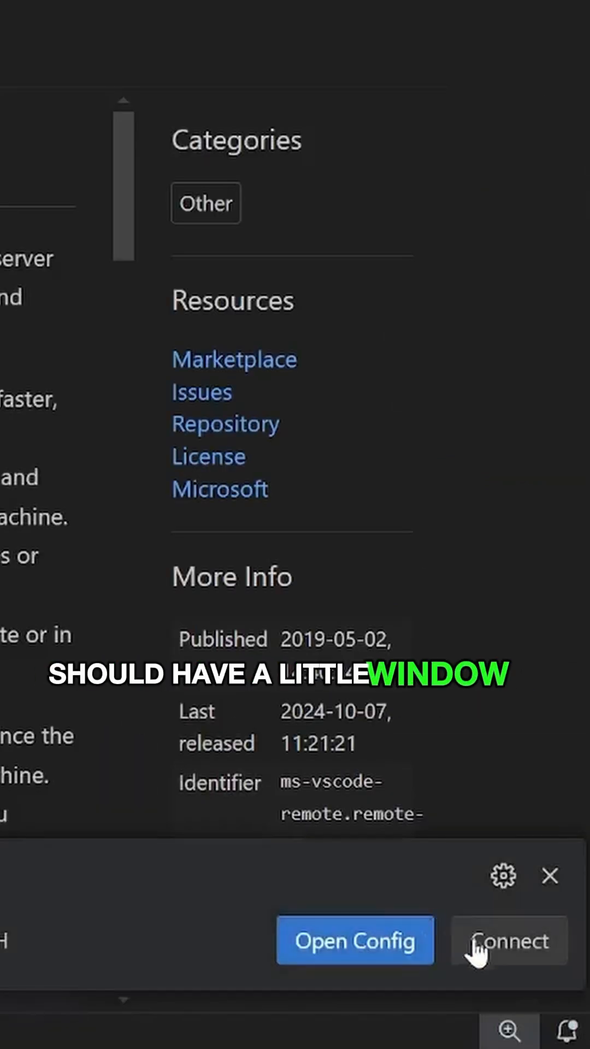
Connect to the new host 192.168.1.21 and choose Linux as its platform.
left_click(508, 939)
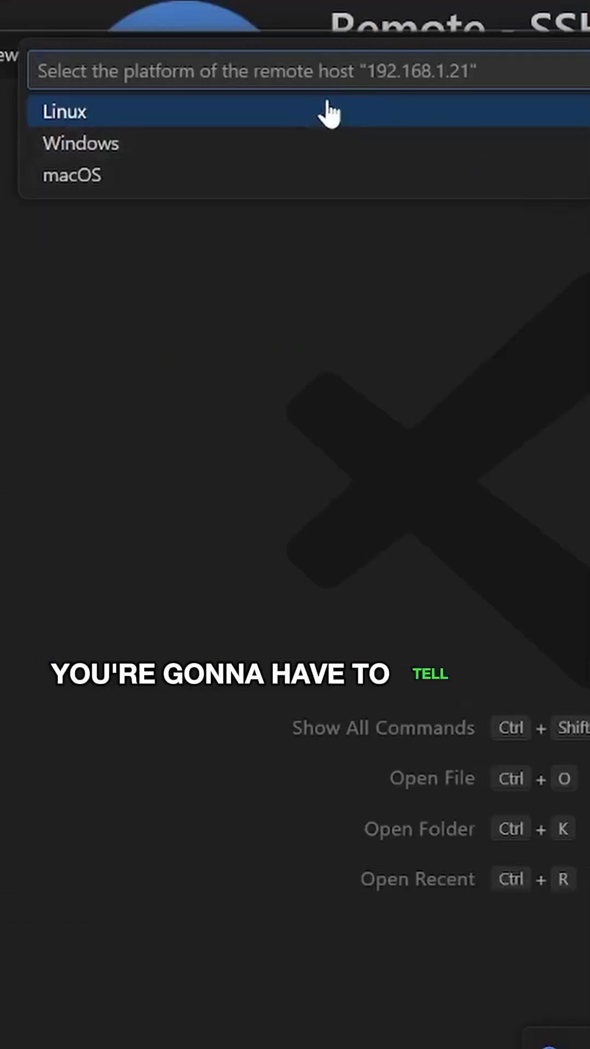
left_click(65, 111)
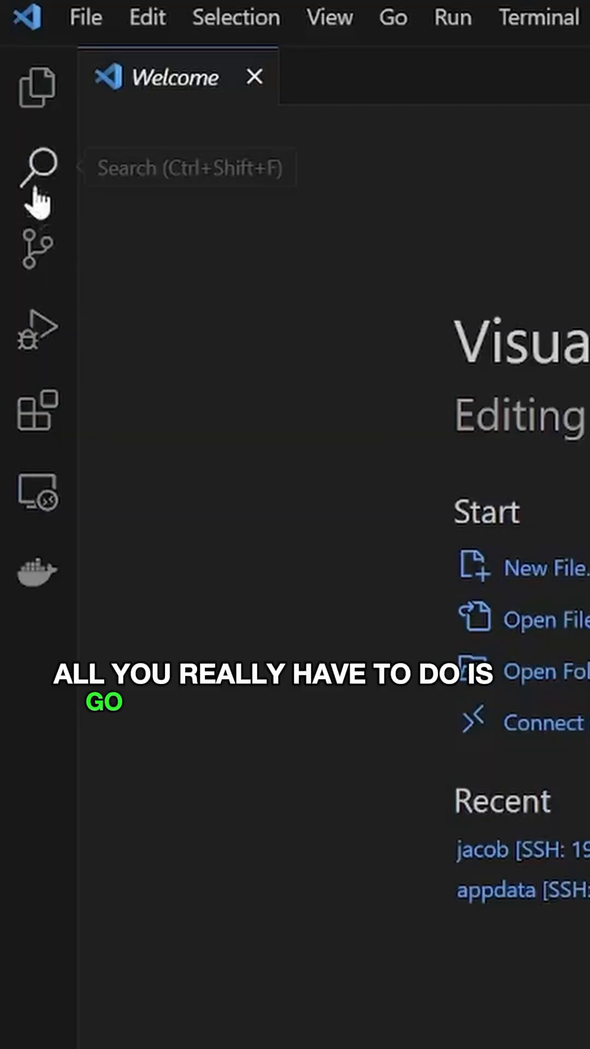
Open a folder on the remote server from the Explorer view.
left_click(37, 87)
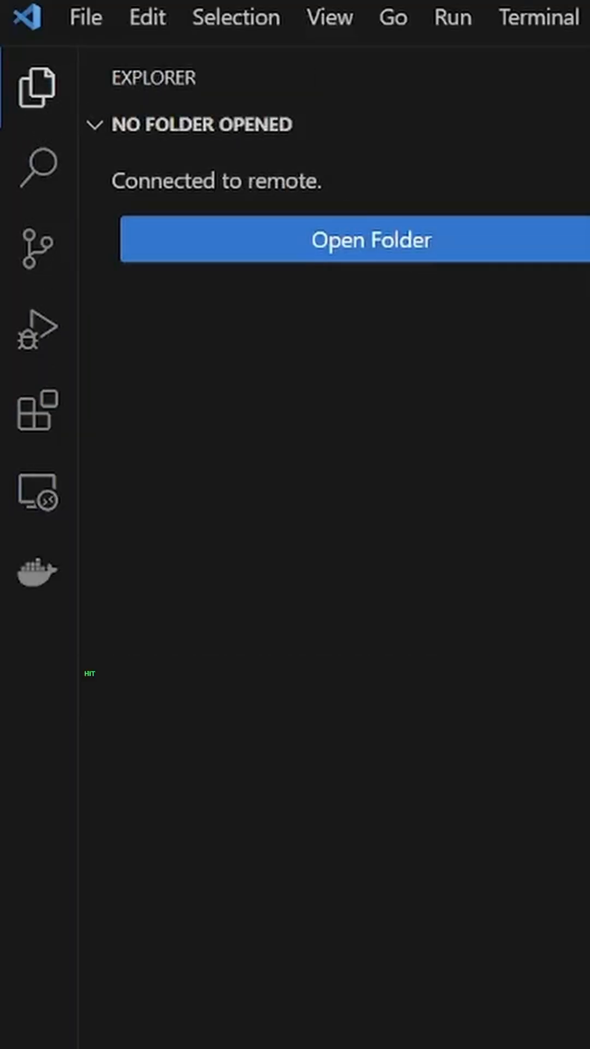
left_click(370, 239)
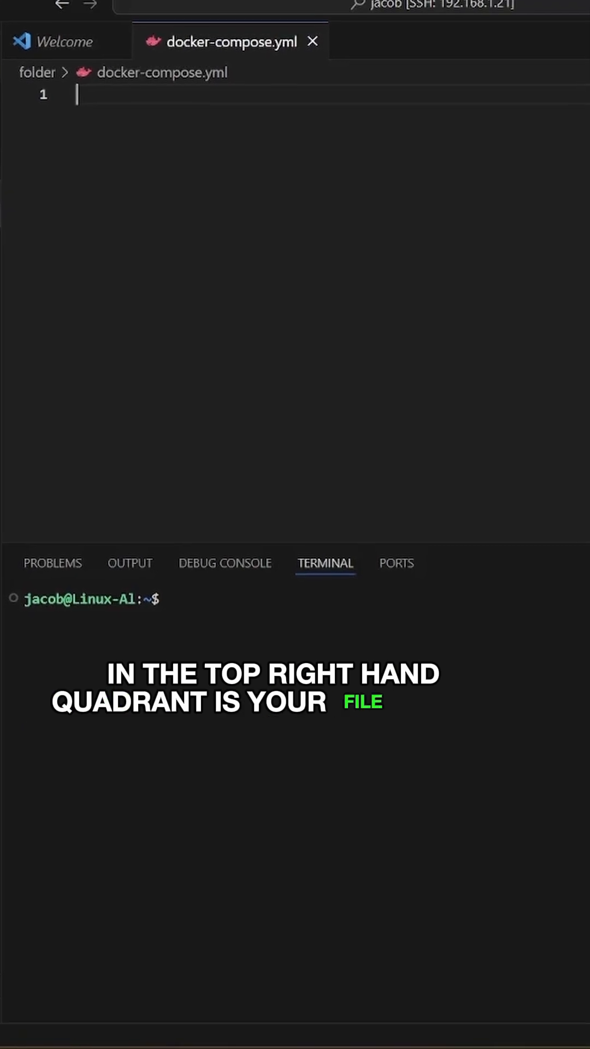
Put throwaway text 'vfnkipnfmb klsdvn bjofbnvmdlv ljgbor' on line 1 of docker-compose.yml.
type("vfnkipnfmb")
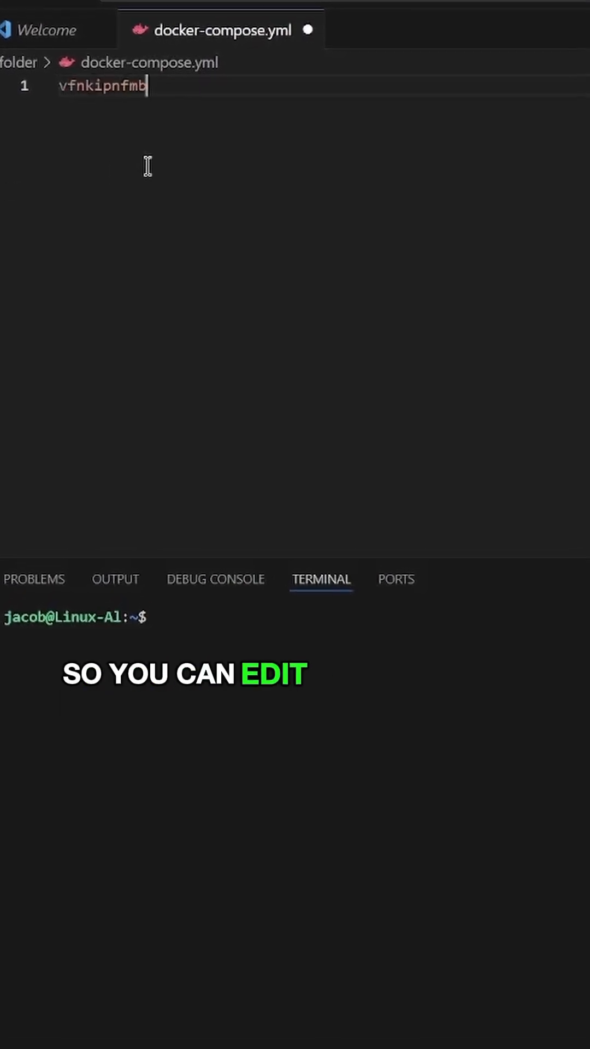
type("klsdvn bjofbnvmdlv ljgbor")
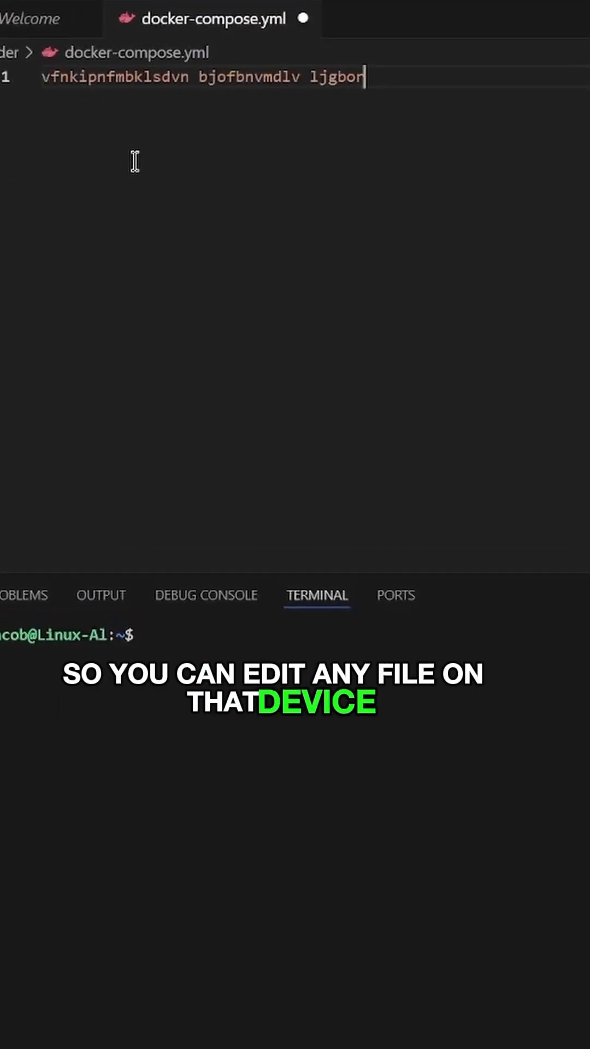